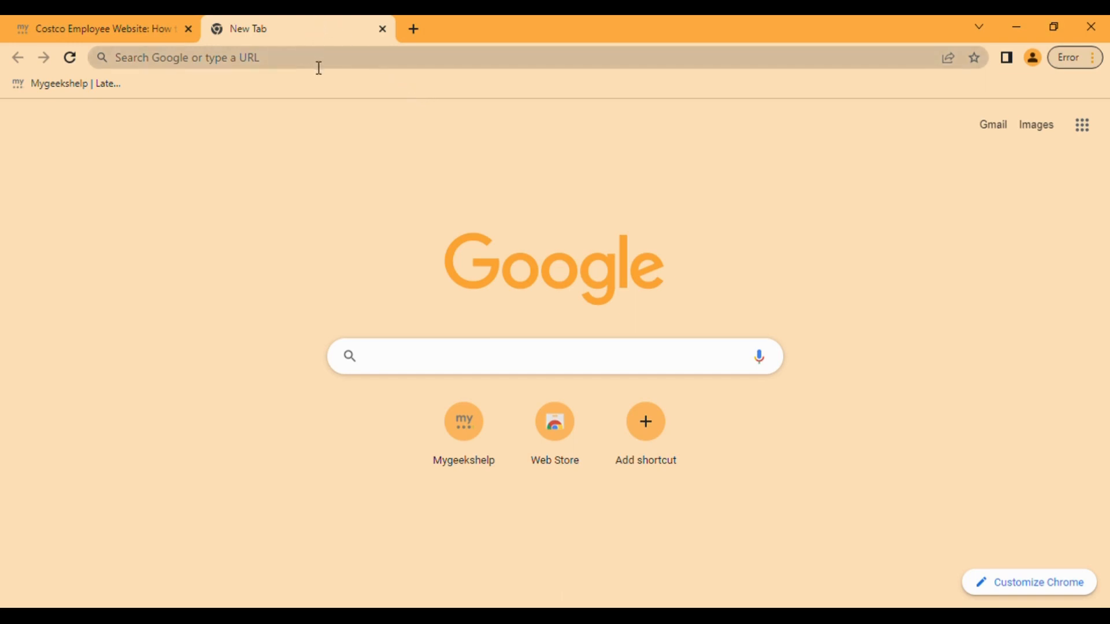
Run a Google search for 'costco employee' from the new tab
text(co)
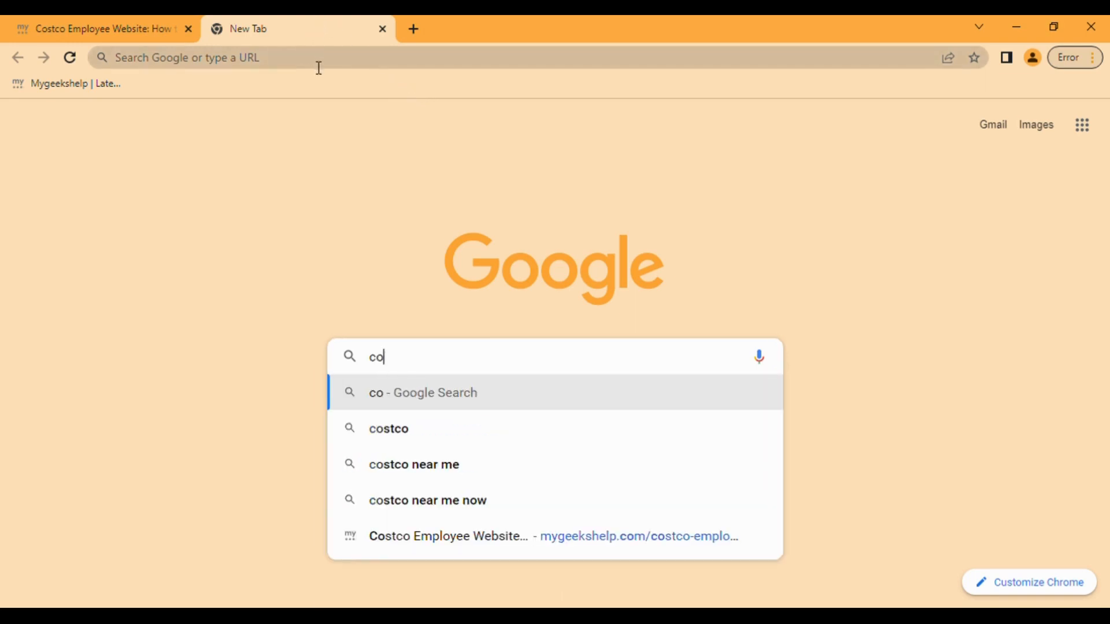
text(stco)
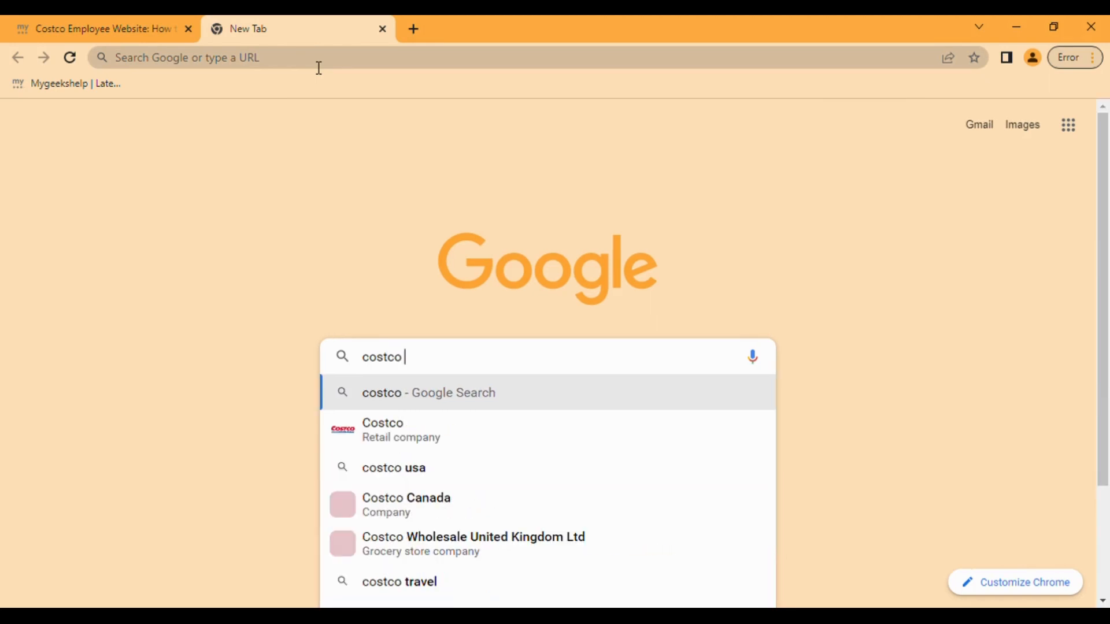
text(employee)
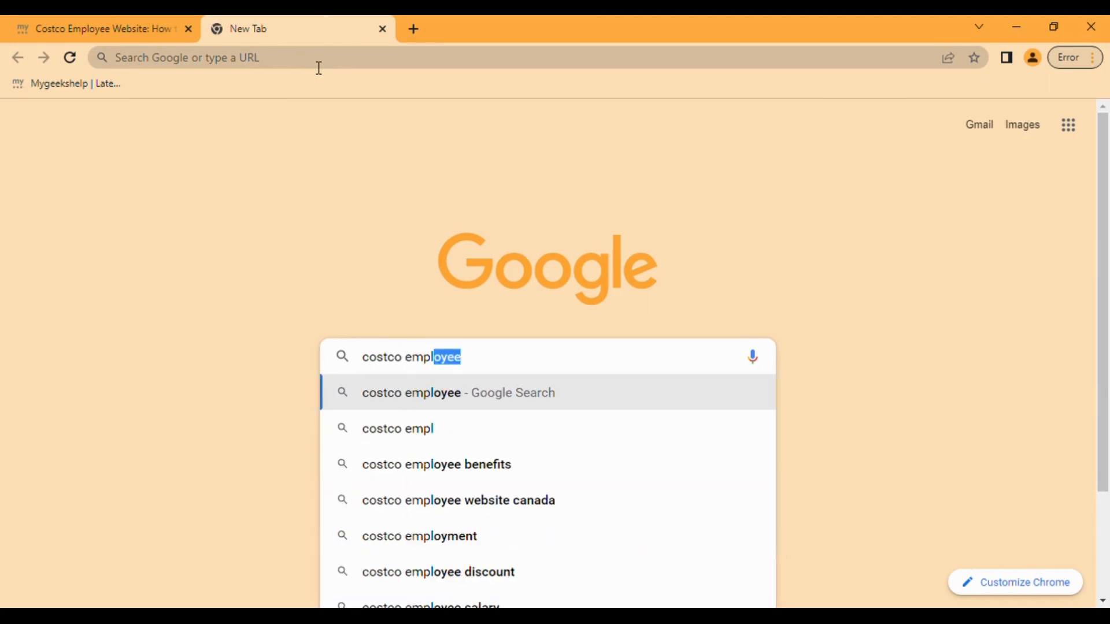
key(Return)
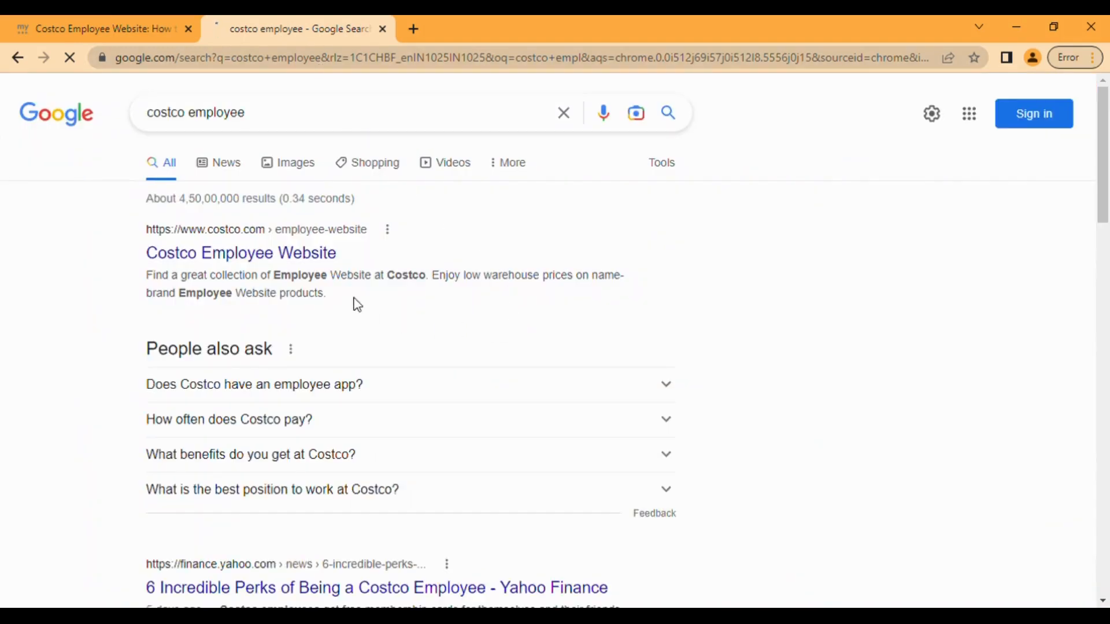
click(240, 254)
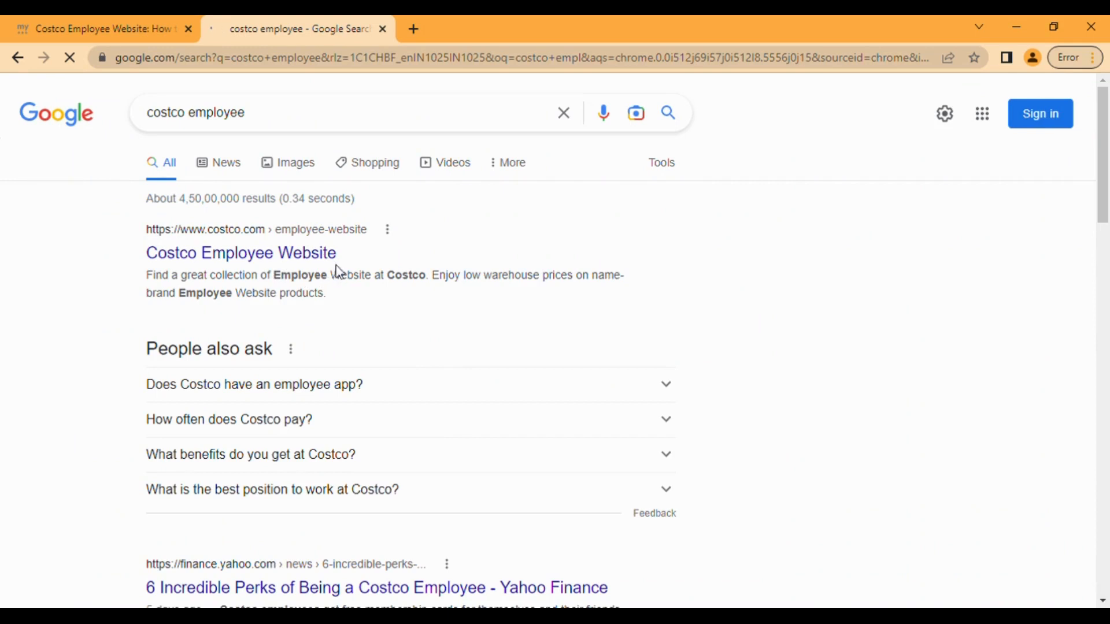
scroll(down, 3)
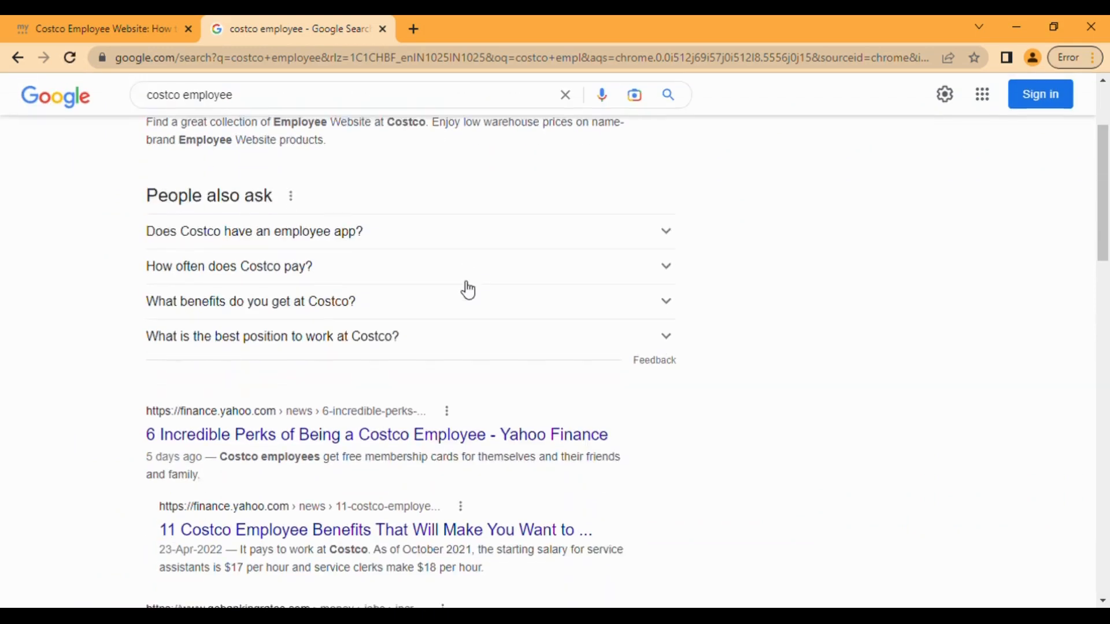
scroll(down, 3)
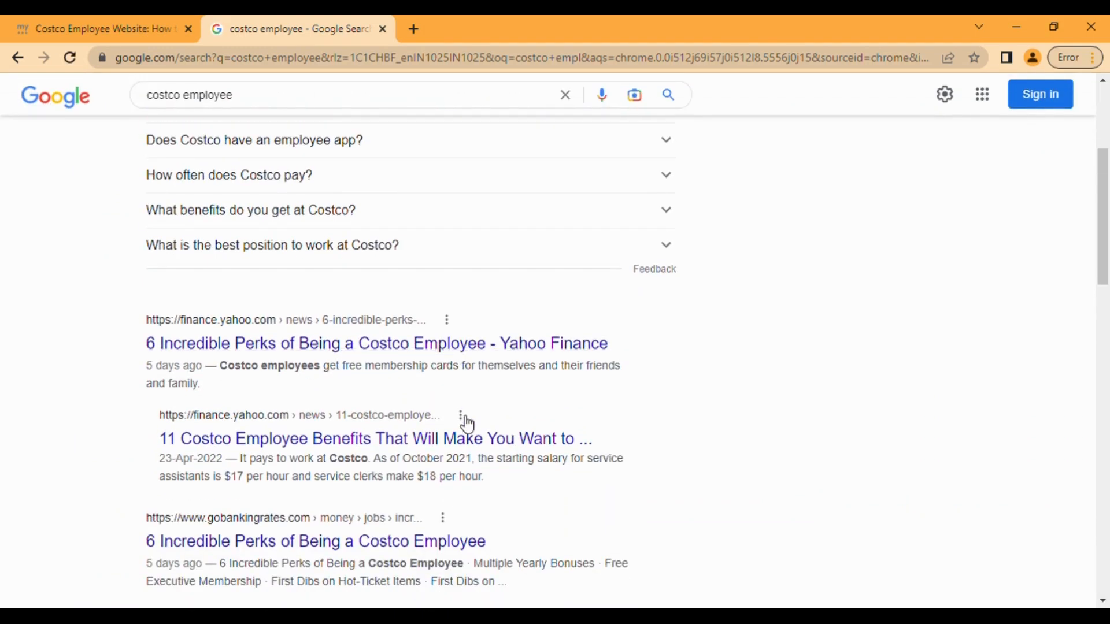
scroll(up, 3)
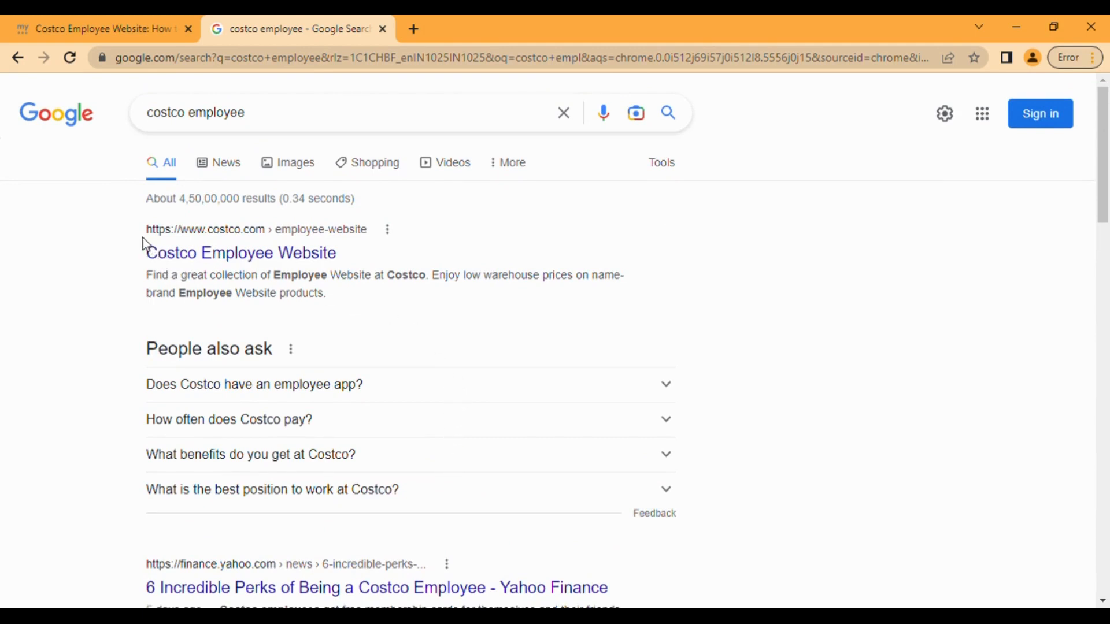
mouse_move(207, 247)
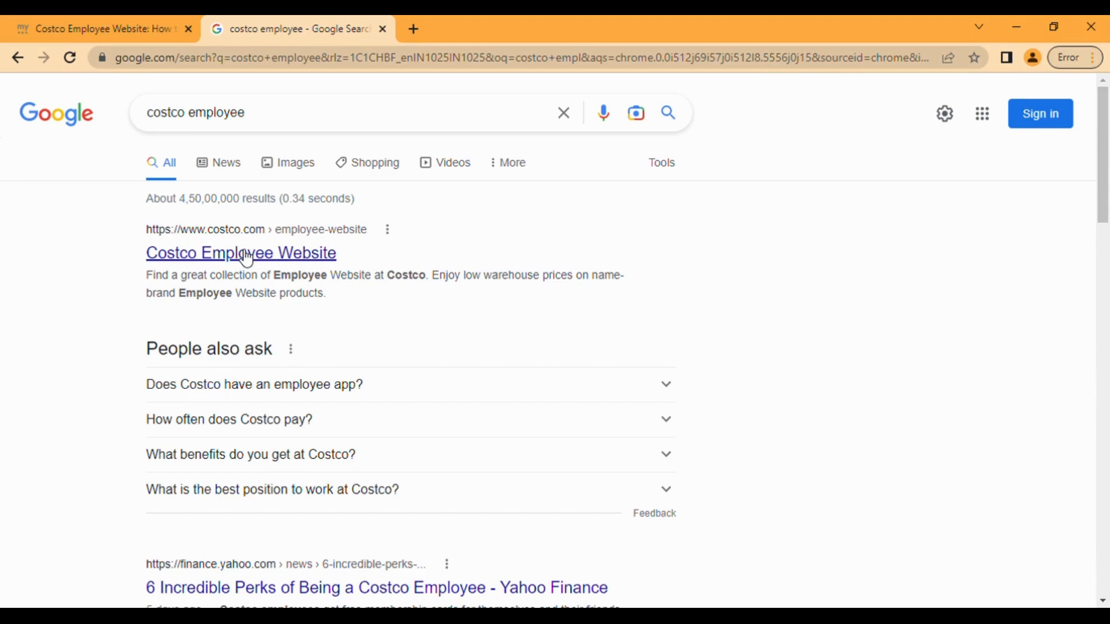
Load the Costco Employee Website result and view its Employee Self-Service welcome section
click(241, 254)
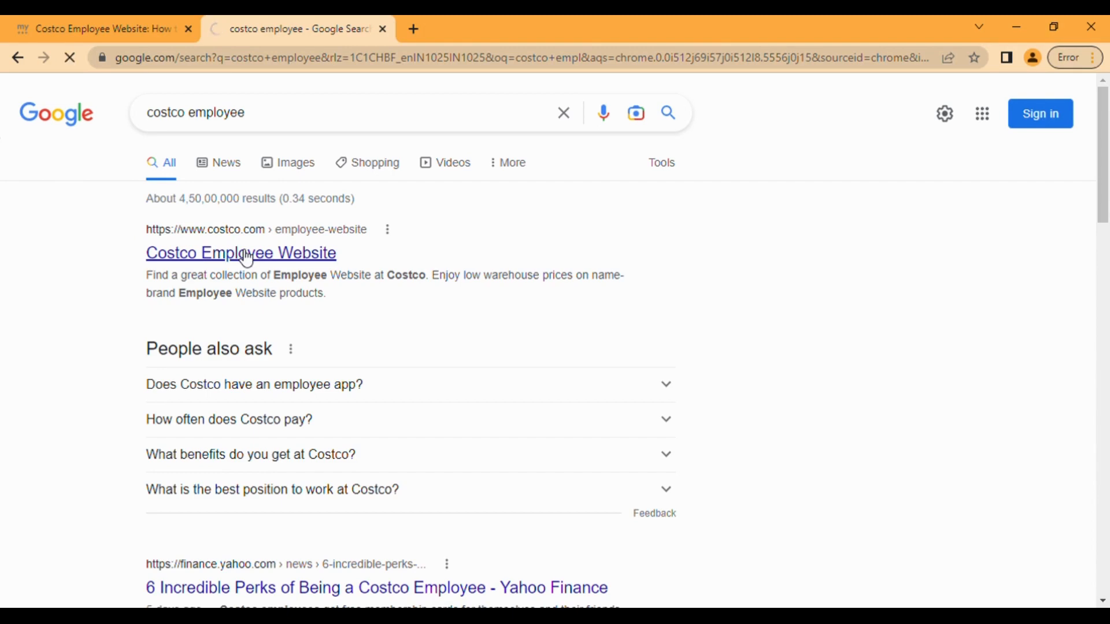
click(240, 253)
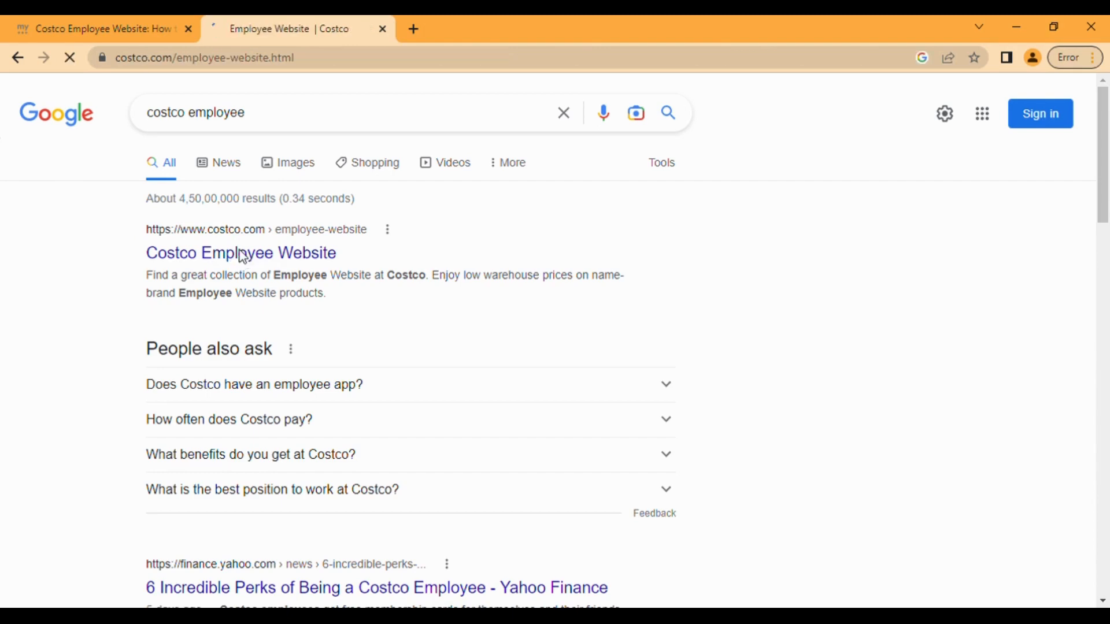
click(241, 254)
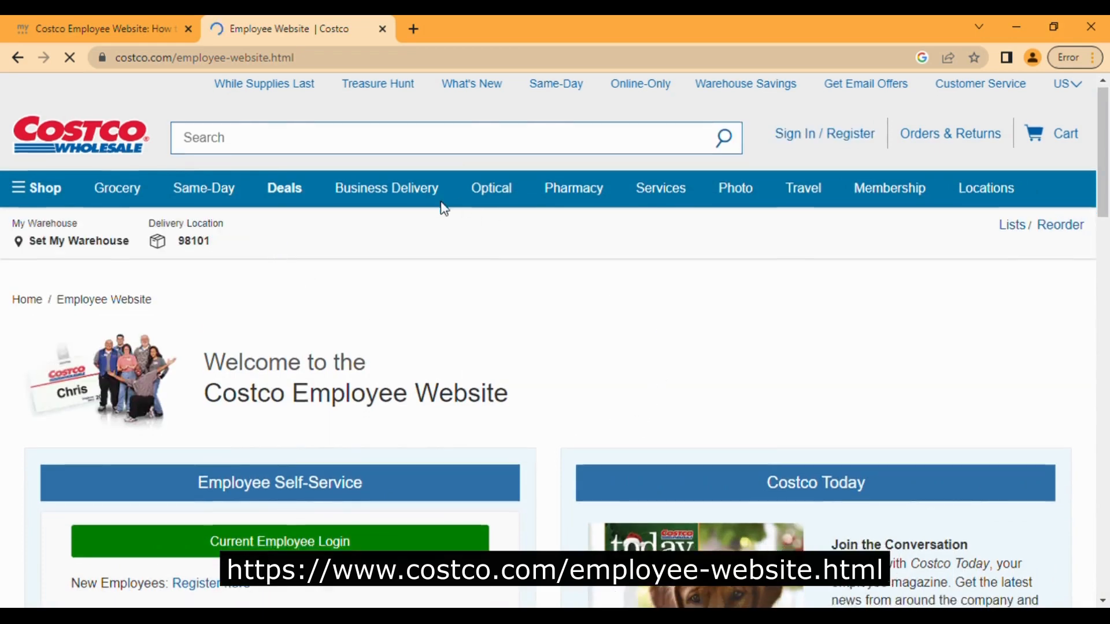
scroll(down, 3)
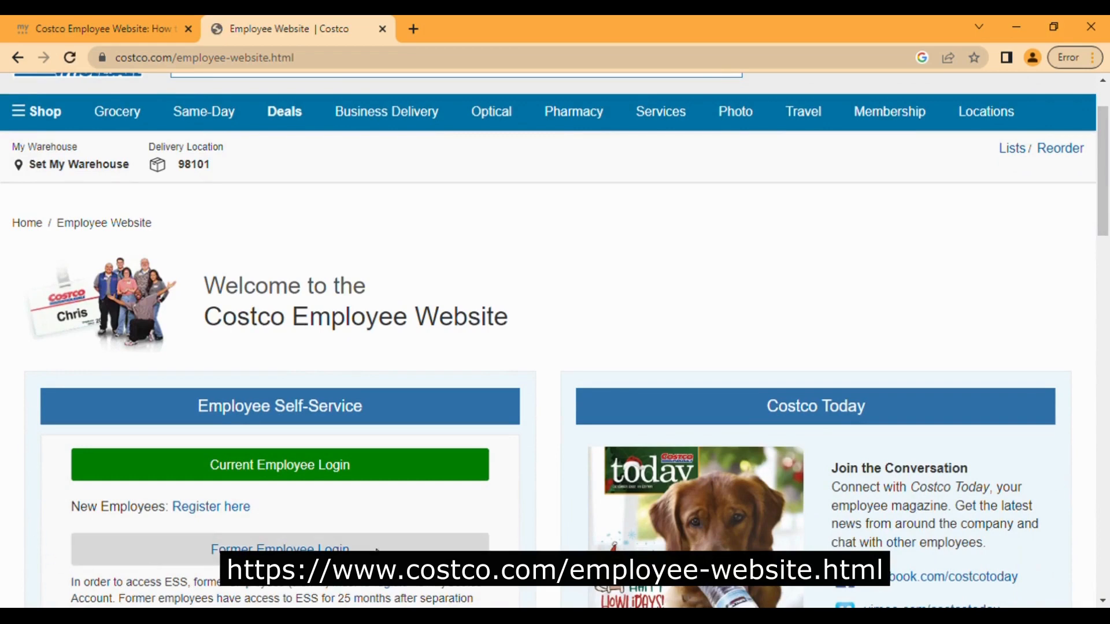
click(80, 164)
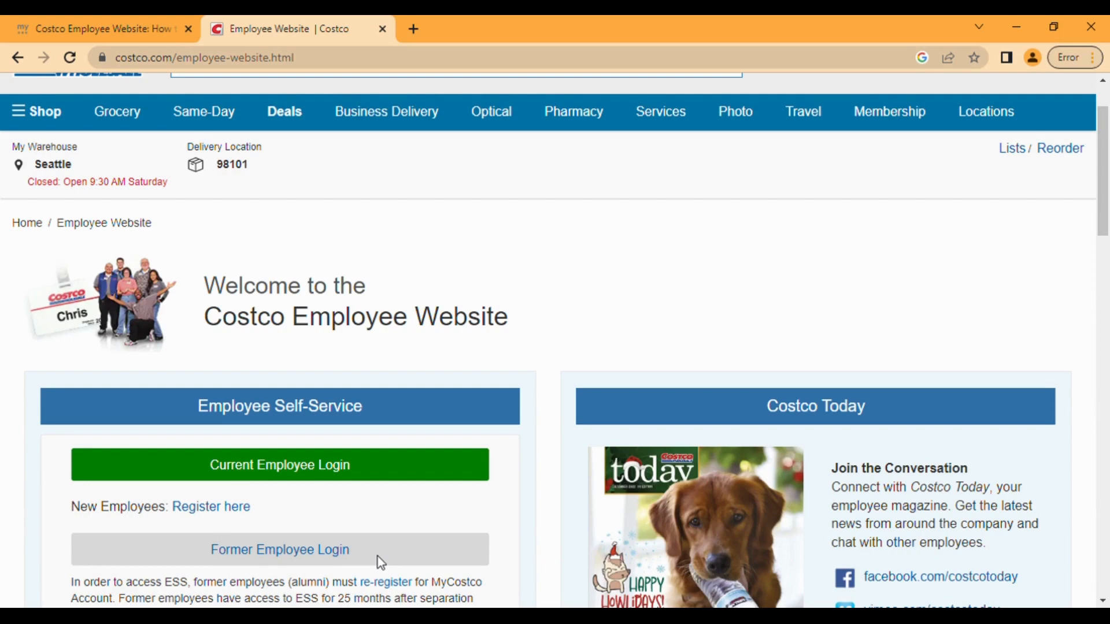
mouse_move(255, 508)
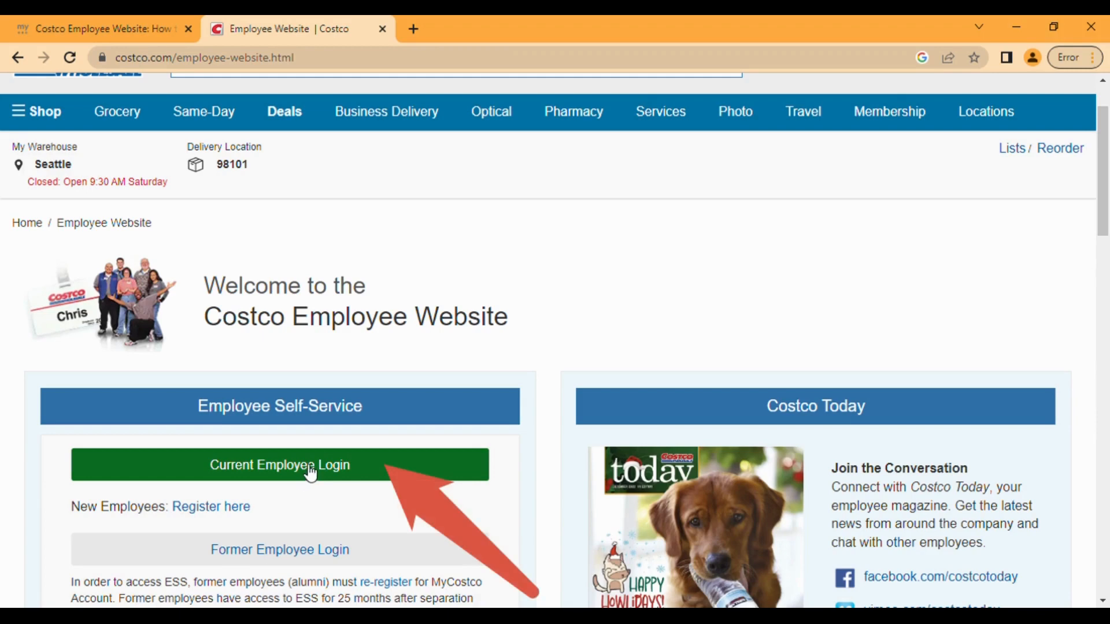
Go to Current Employee Login and place the cursor in the Sign In Username field
click(279, 465)
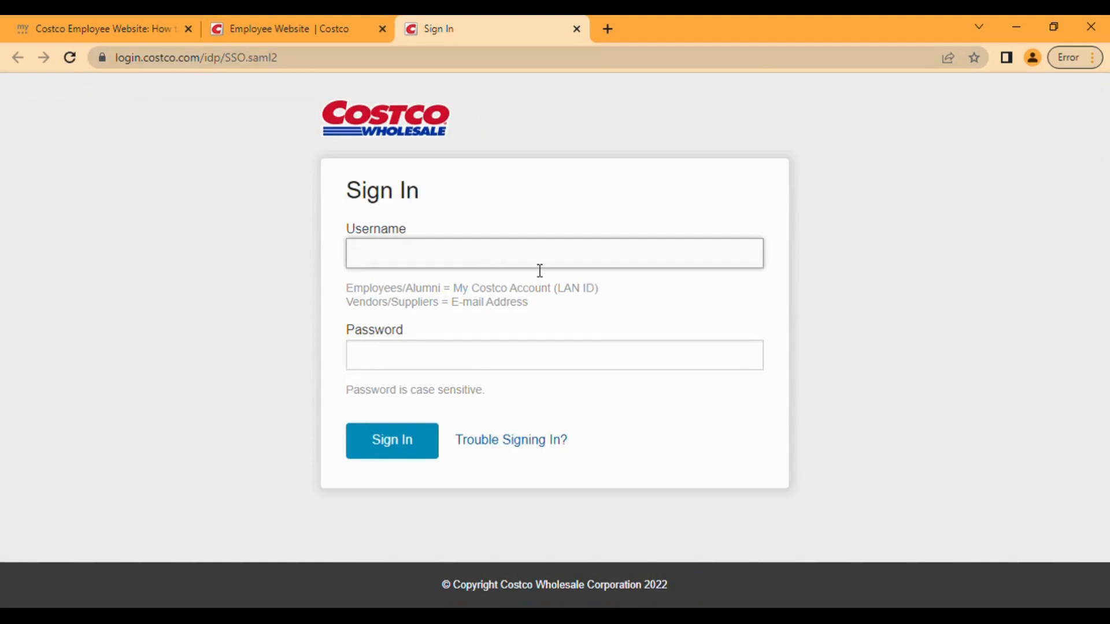
mouse_move(451, 300)
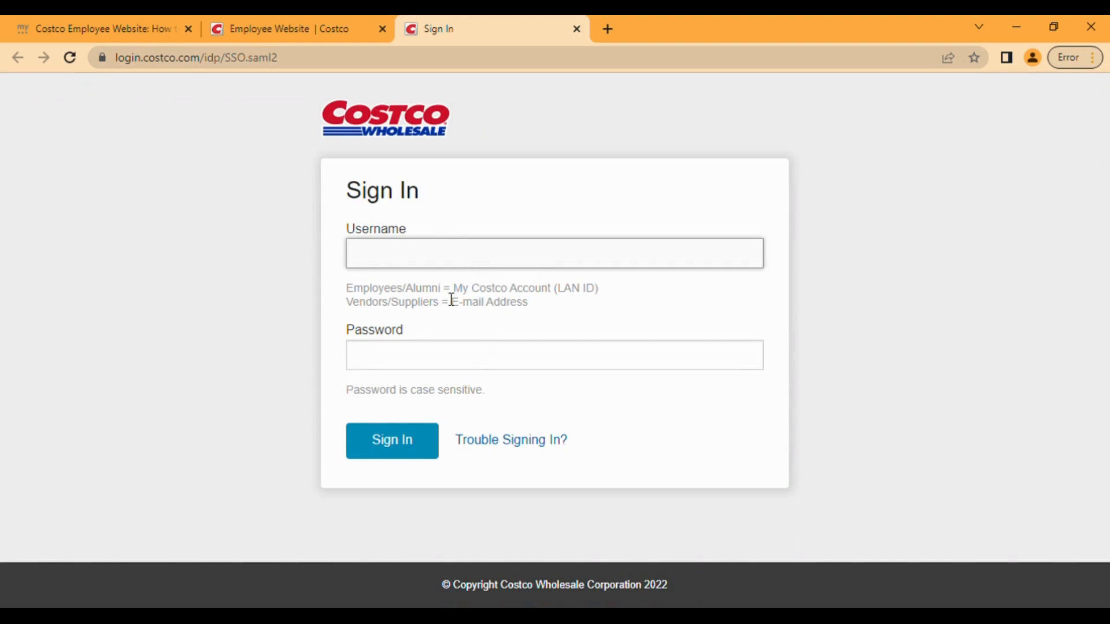
mouse_move(124, 70)
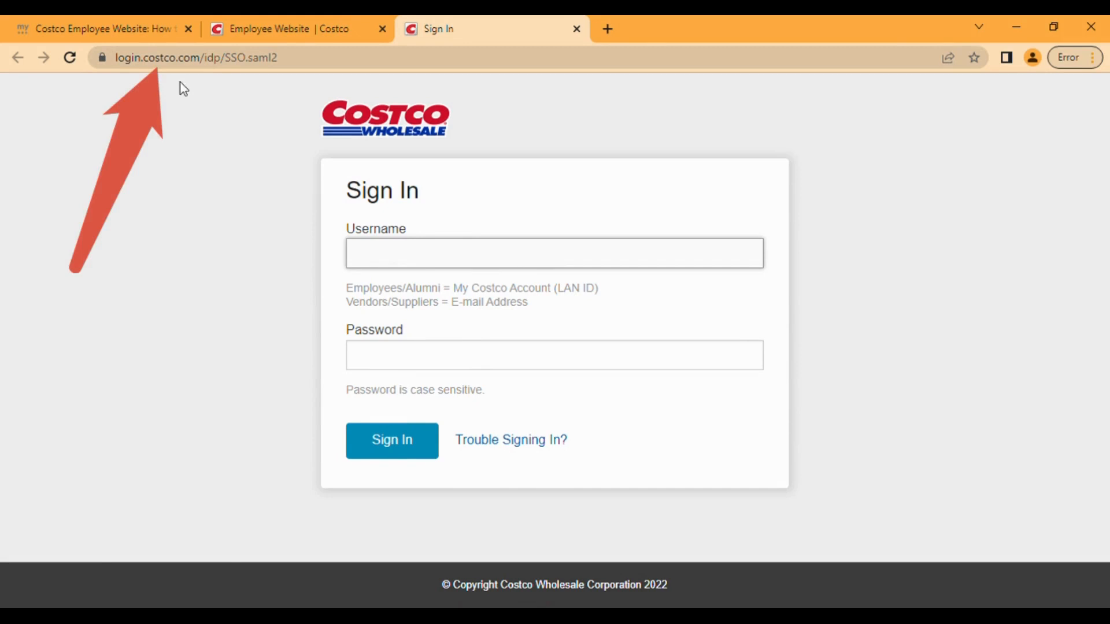
click(554, 253)
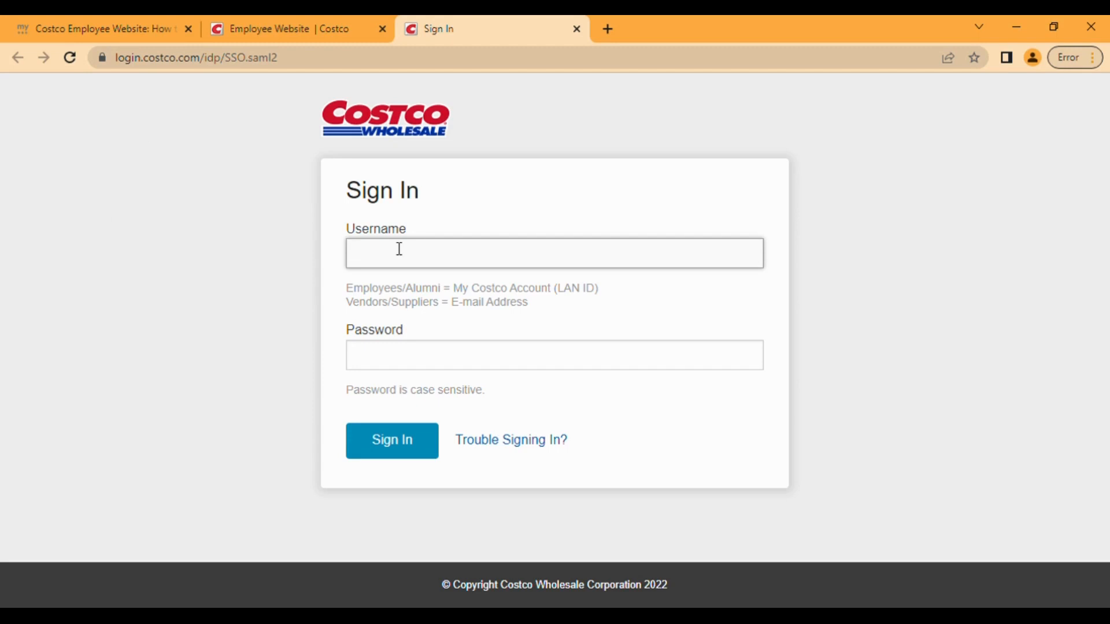
text(Alex)
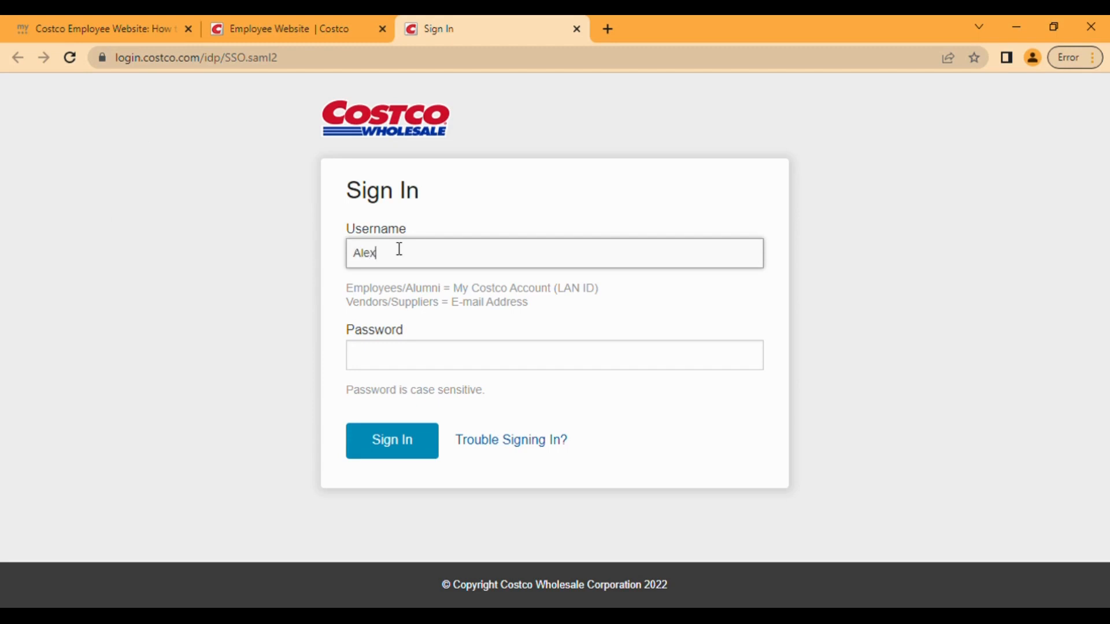
text(5312)
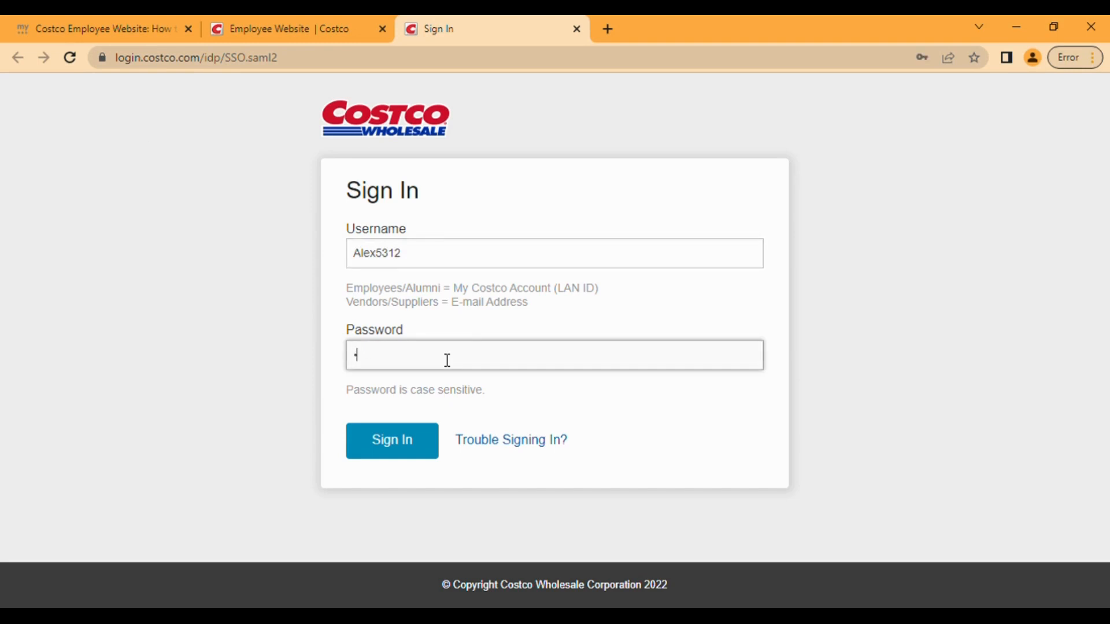
text(password)
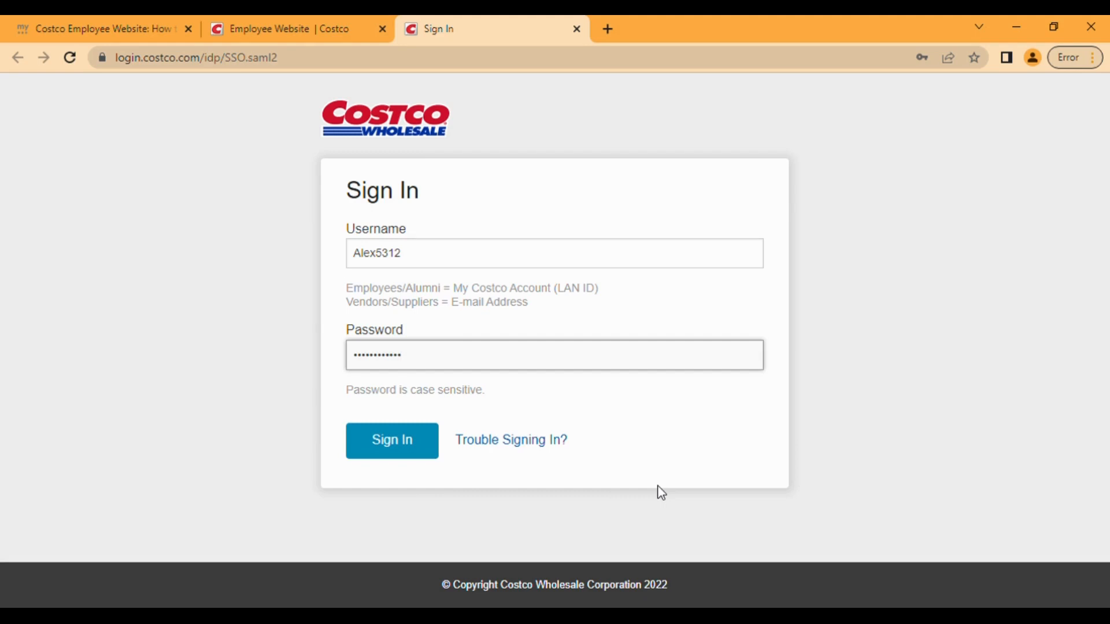
mouse_move(505, 454)
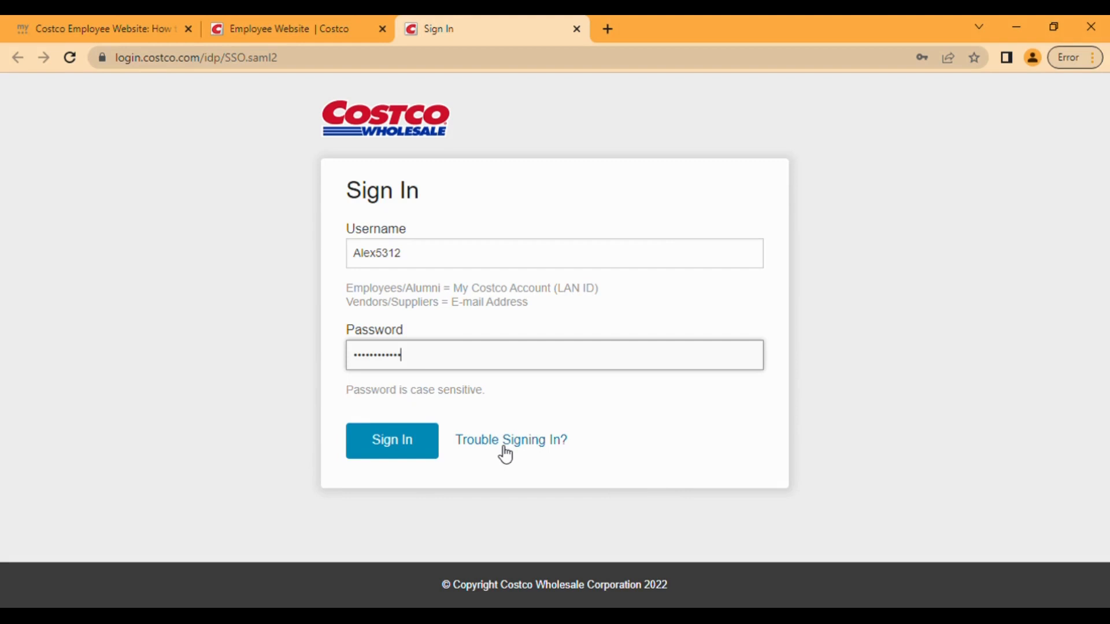
mouse_move(464, 322)
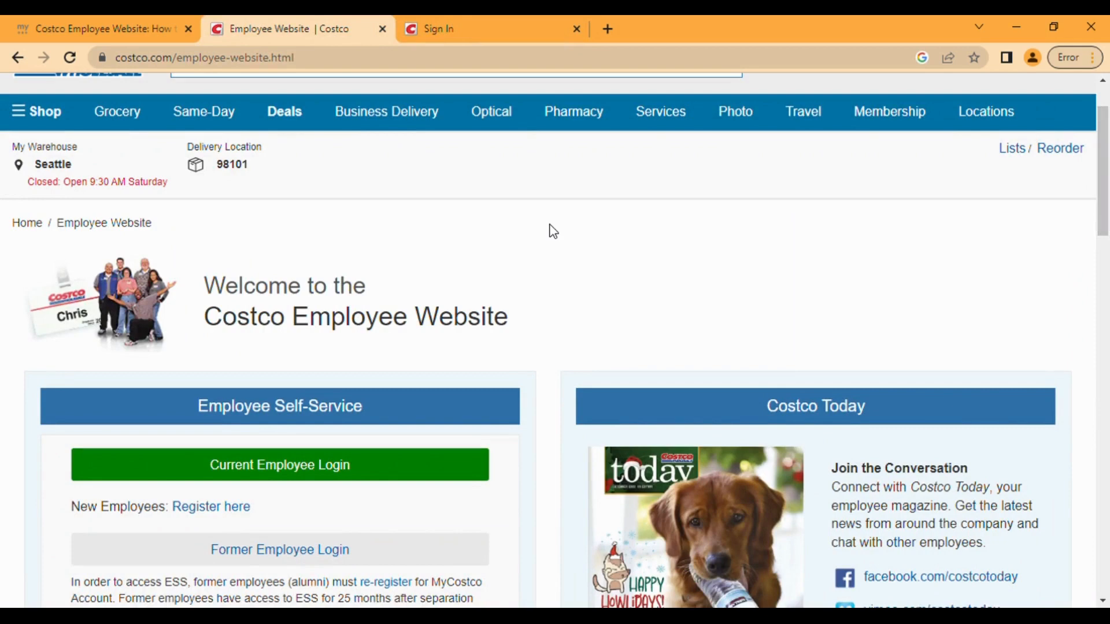
mouse_move(472, 165)
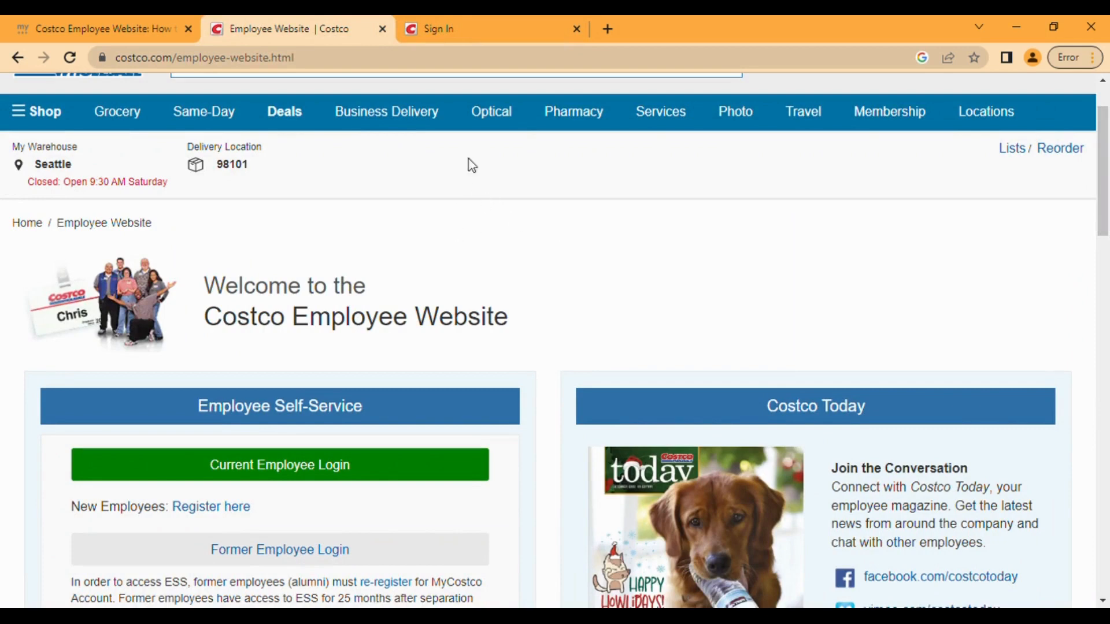
mouse_move(460, 210)
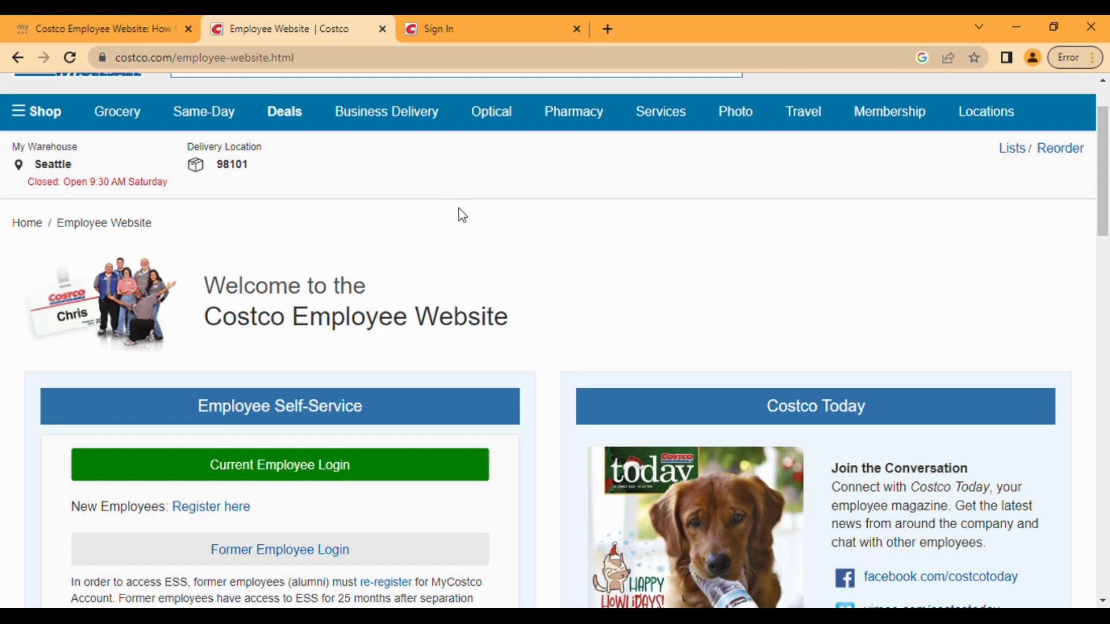
mouse_move(381, 441)
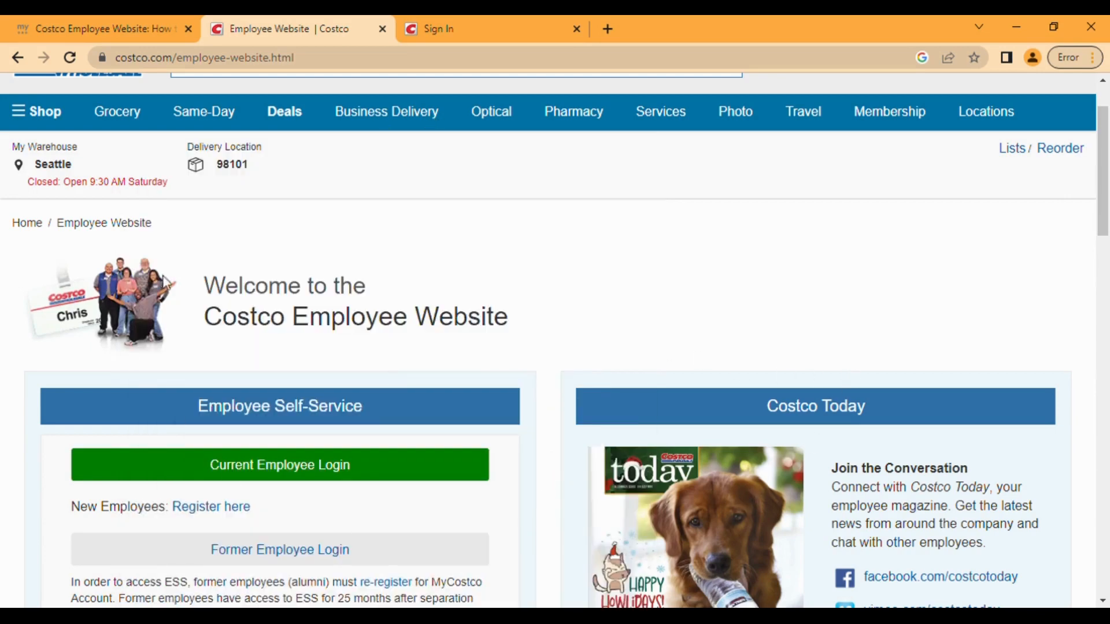
Switch to the mygeekshelp Costco employee article and reveal its full web address
click(100, 29)
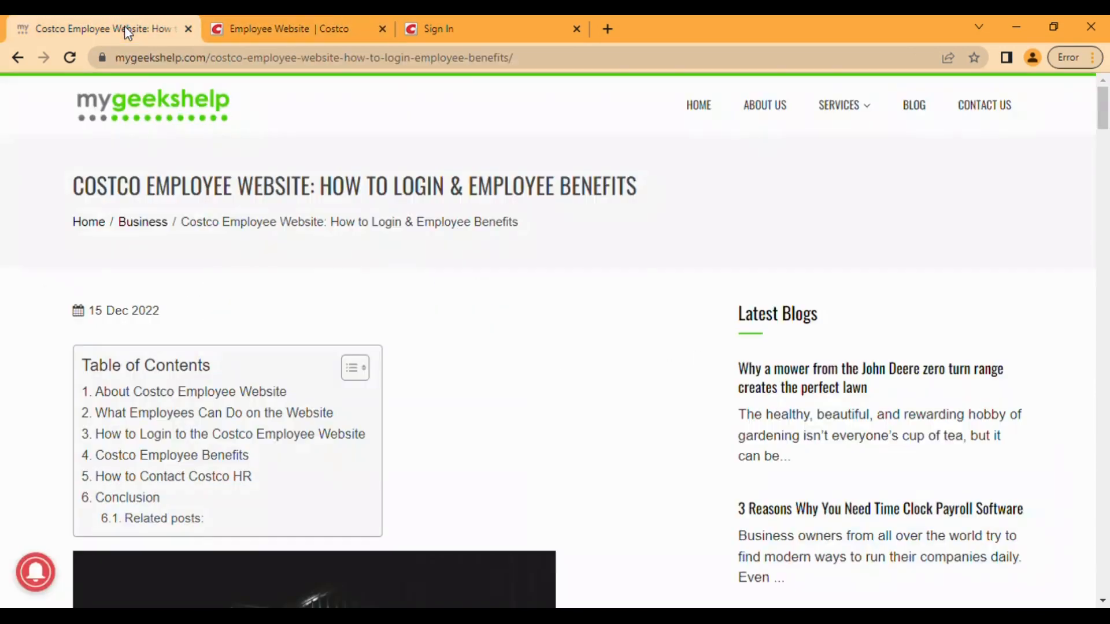
click(311, 58)
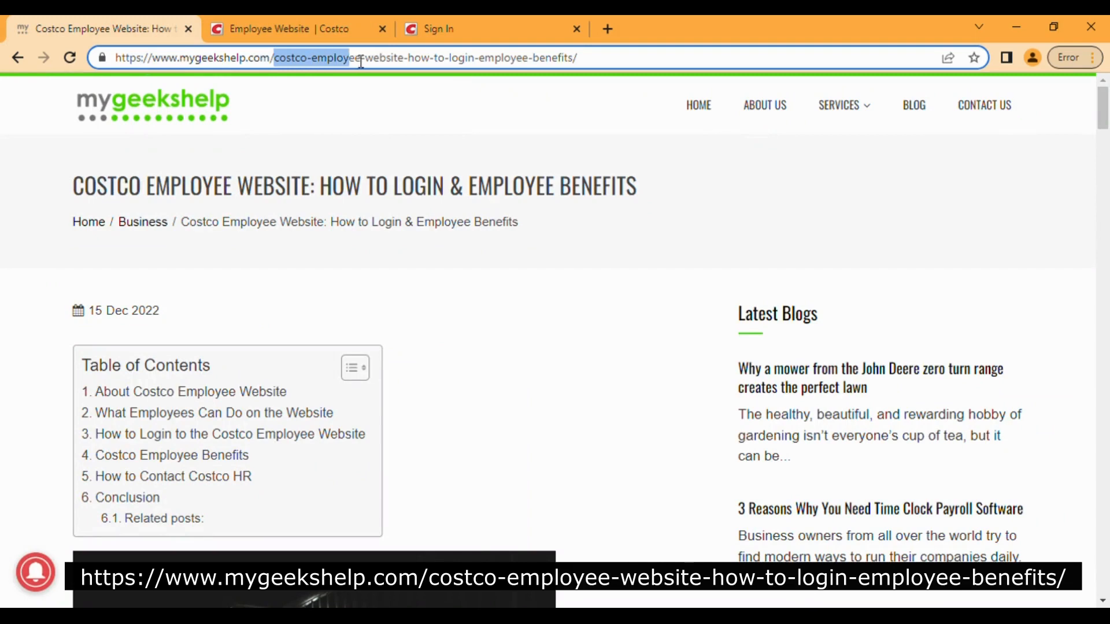
Scroll the article past the login steps down to the Costco Employee Benefits section
scroll(down, 3)
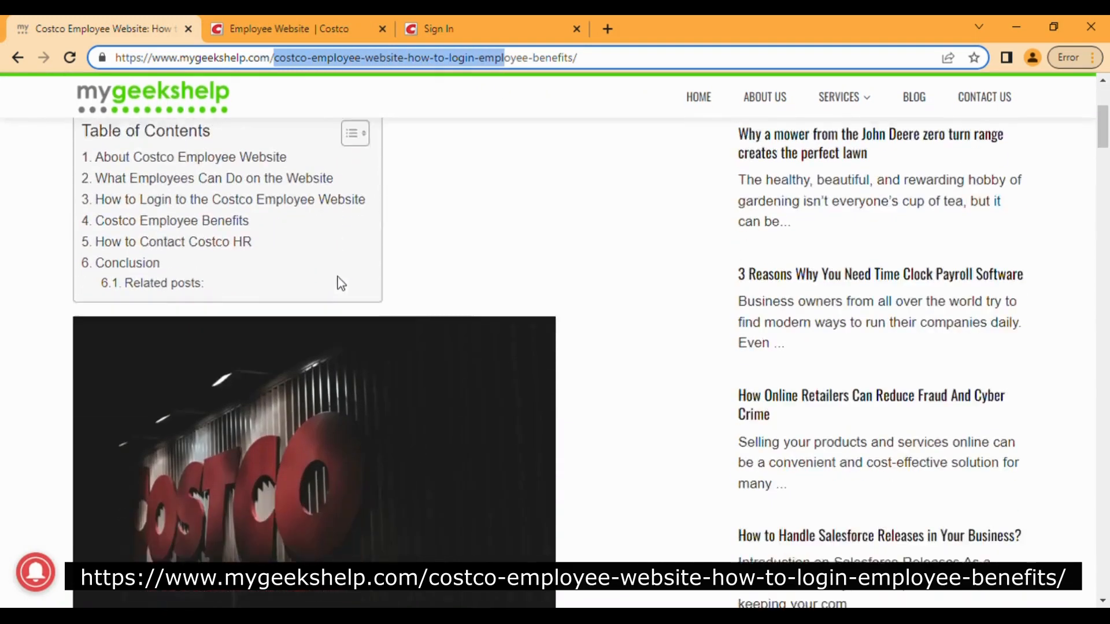
scroll(down, 3)
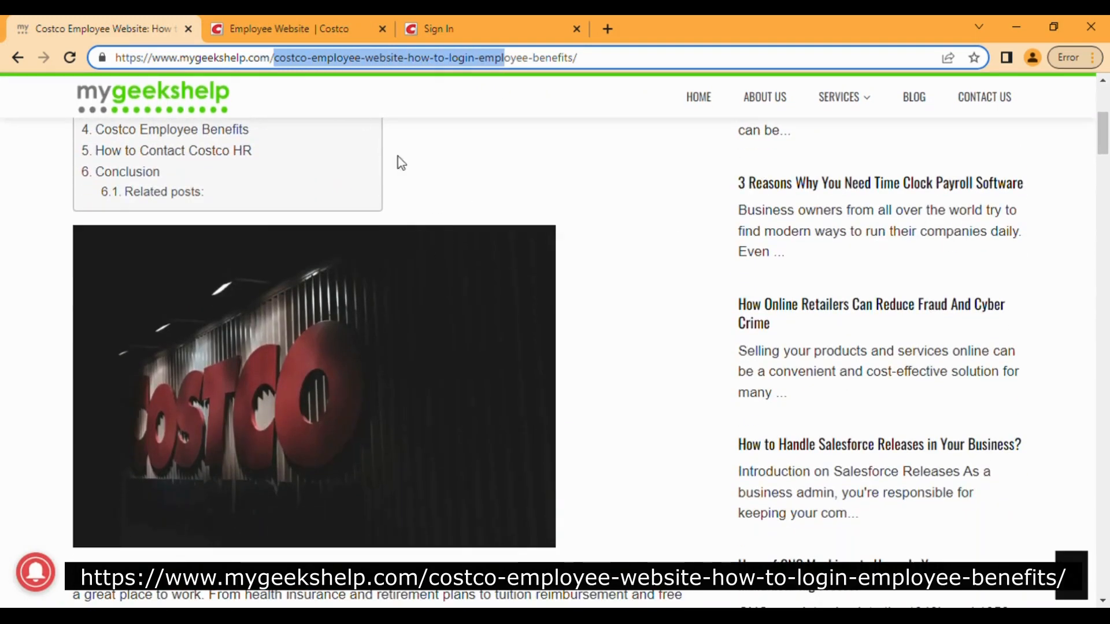
scroll(down, 3)
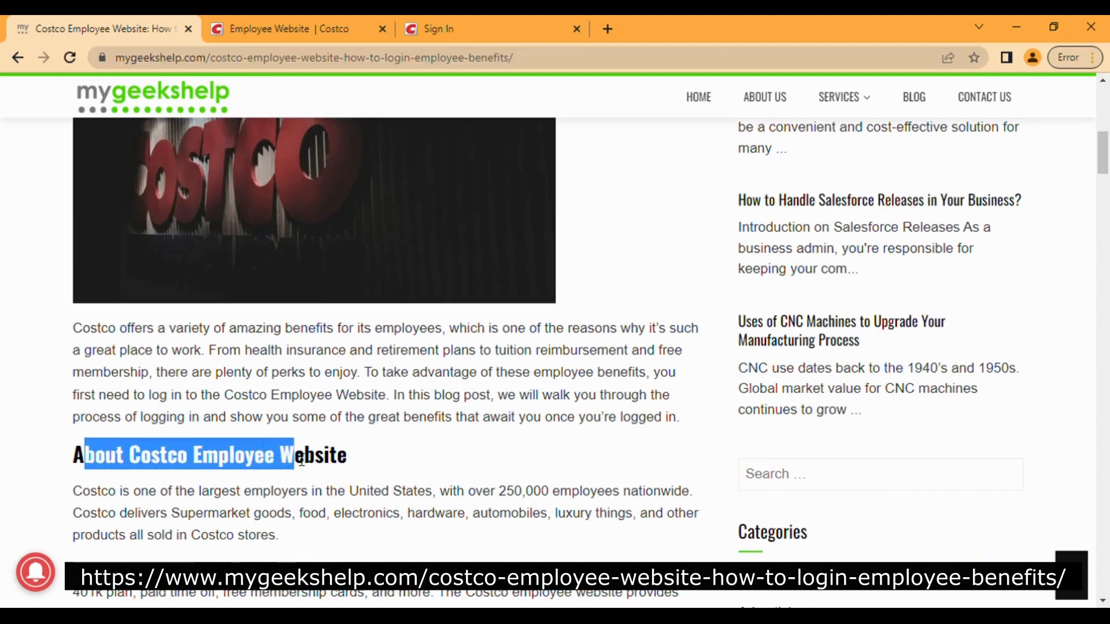
scroll(down, 3)
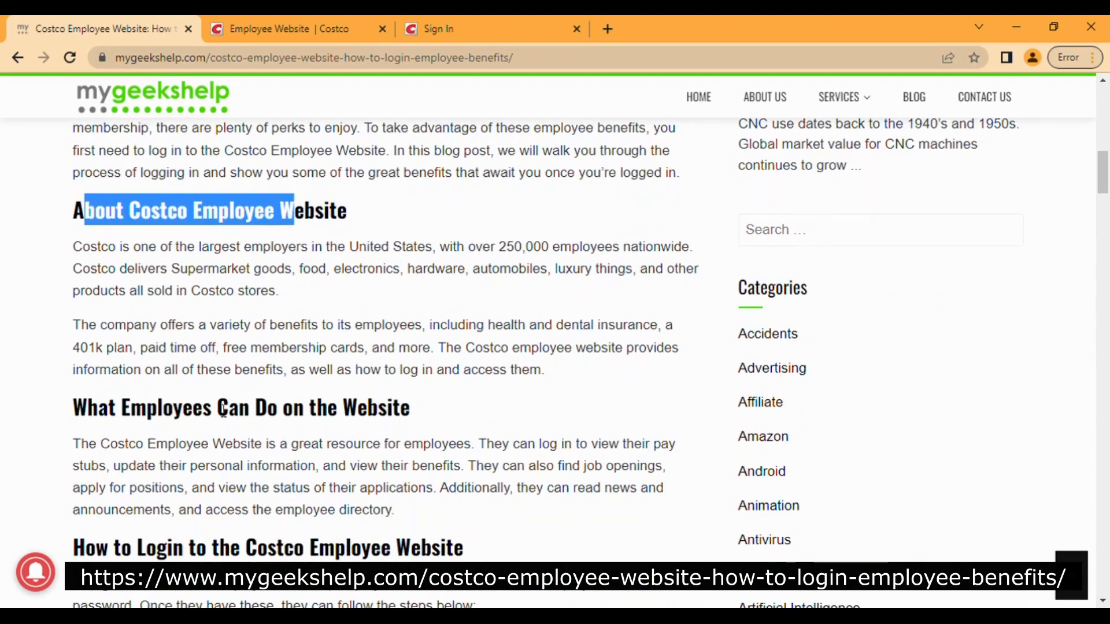
scroll(down, 3)
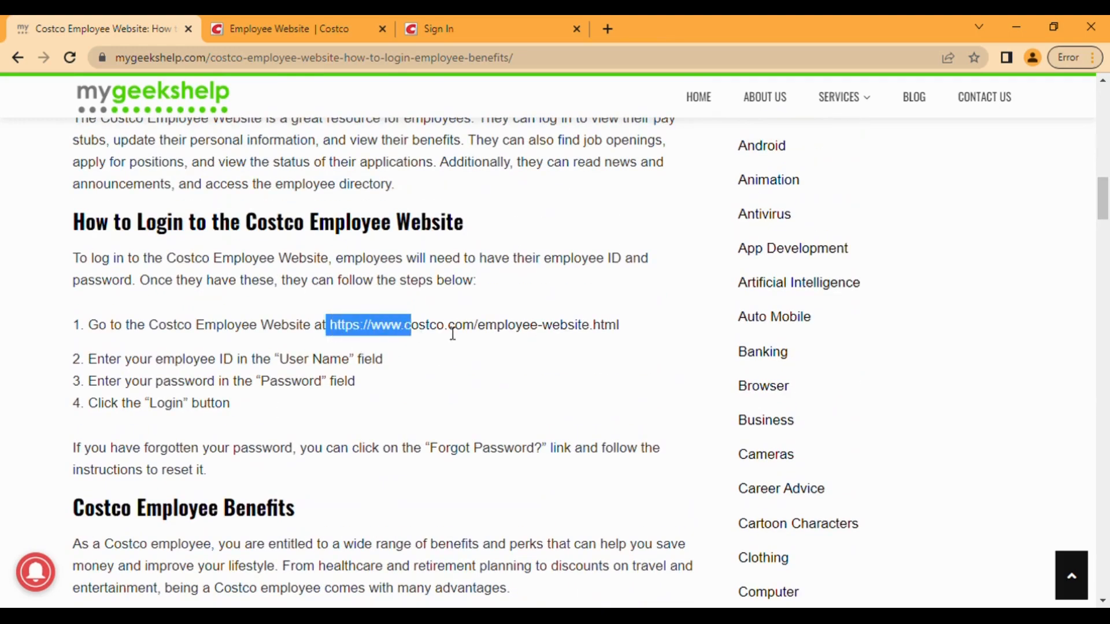
scroll(down, 3)
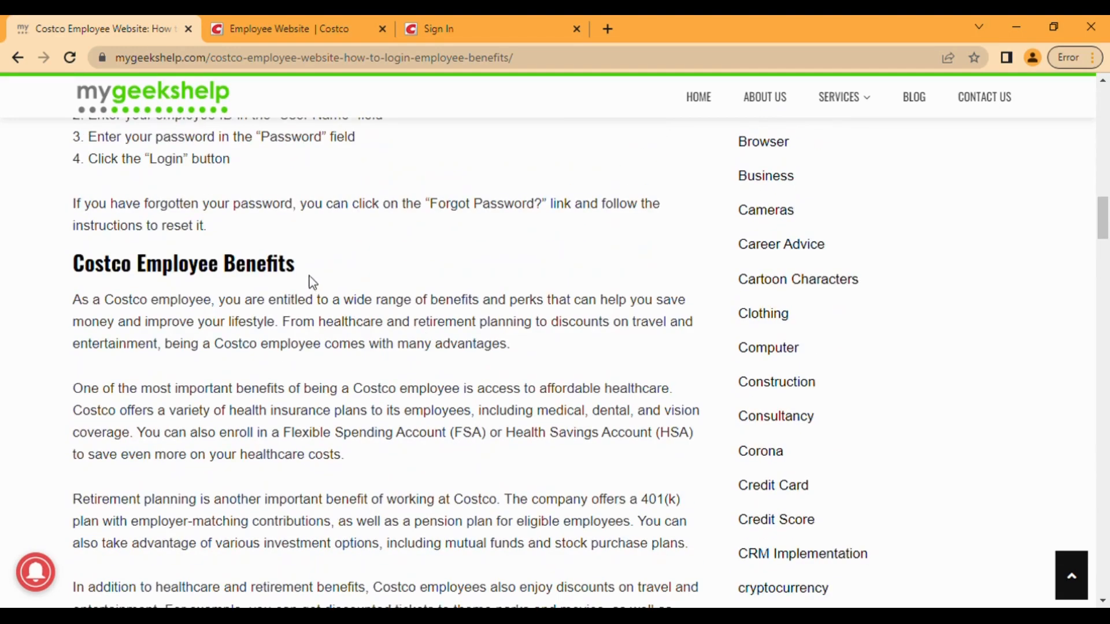
mouse_move(282, 315)
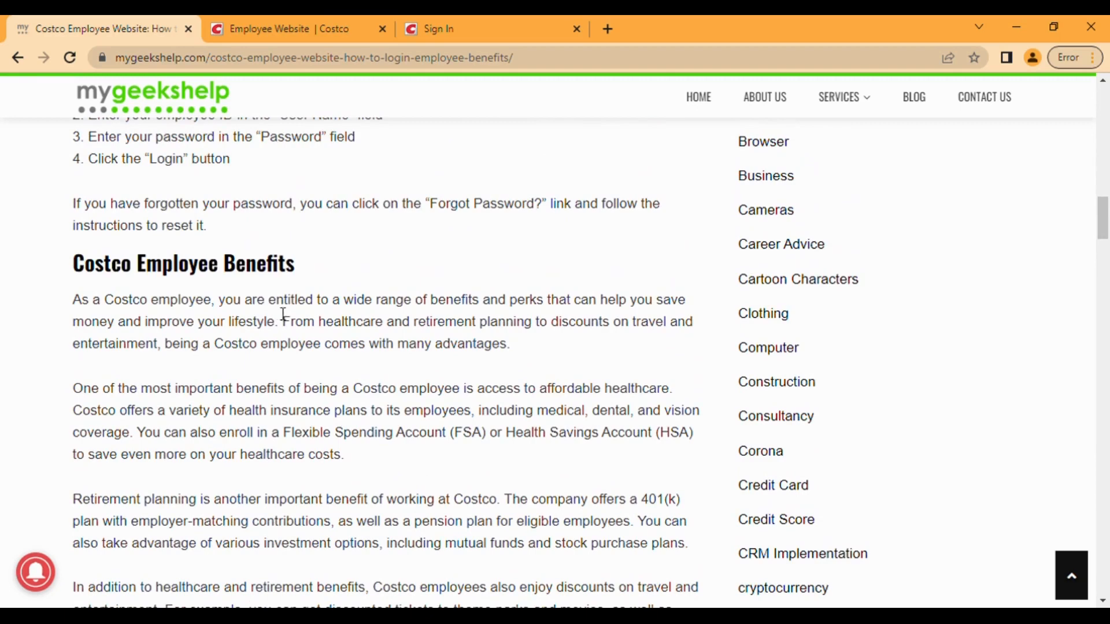